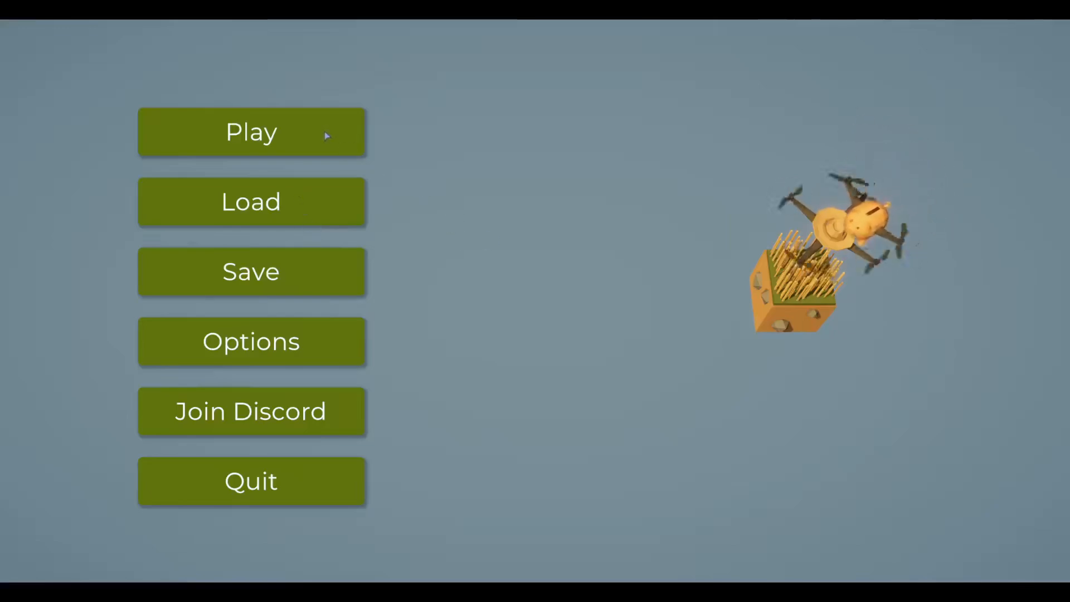
# - Start a new game and scroll through the First Program guide page
pyautogui.click(250, 132)
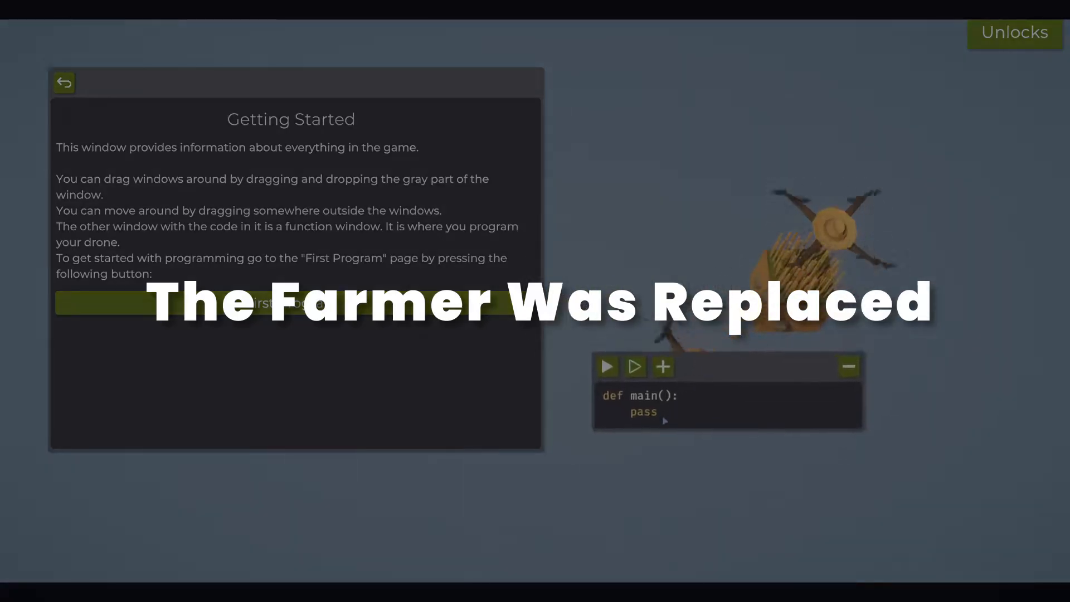
pyautogui.click(290, 302)
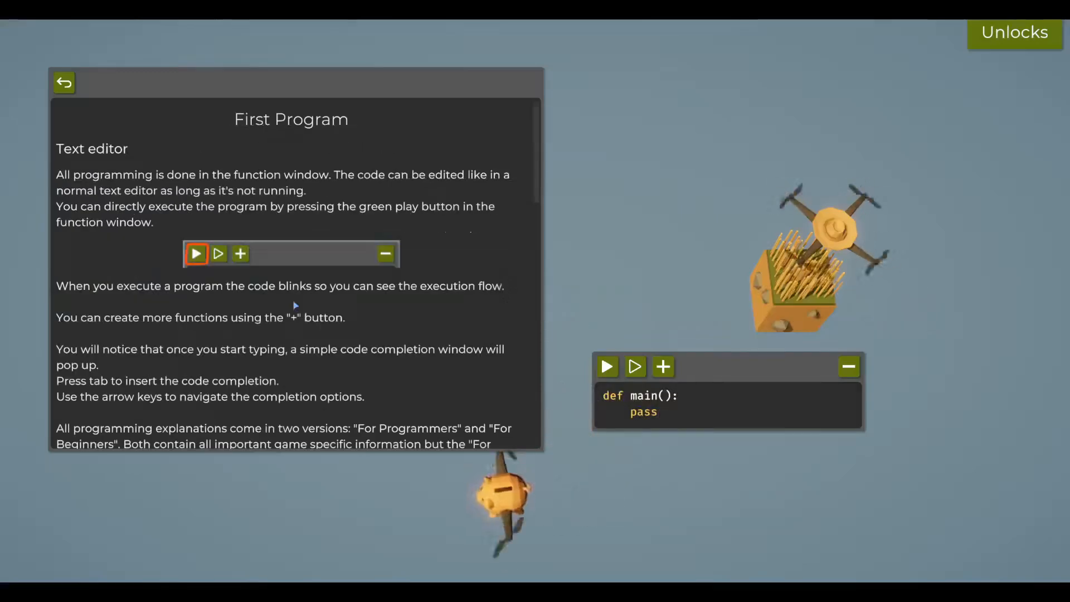
pyautogui.scroll(-3)
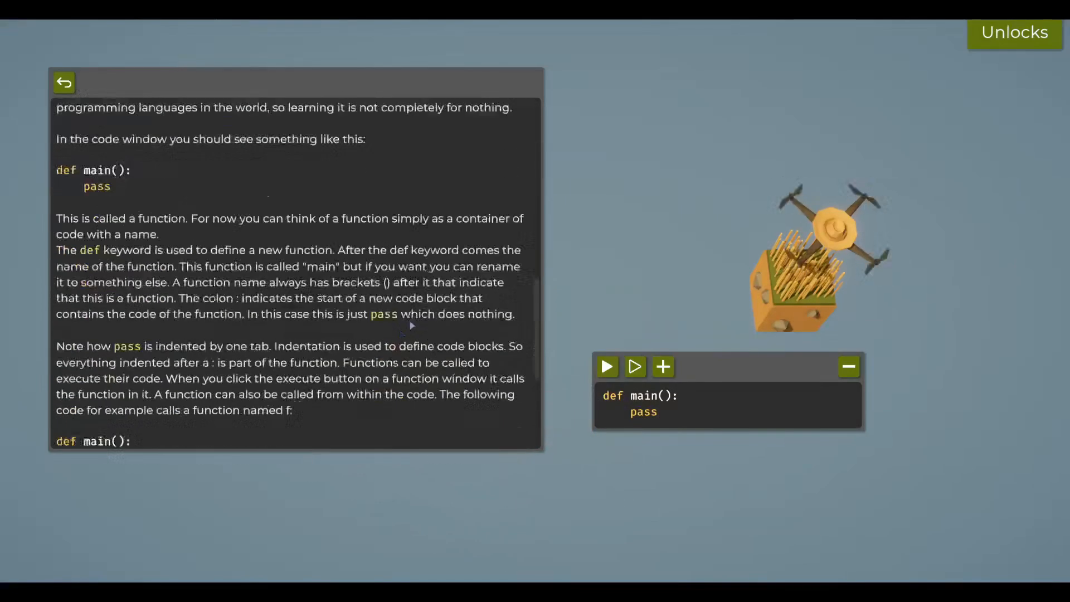
pyautogui.scroll(-3)
pyautogui.write('harvest()')
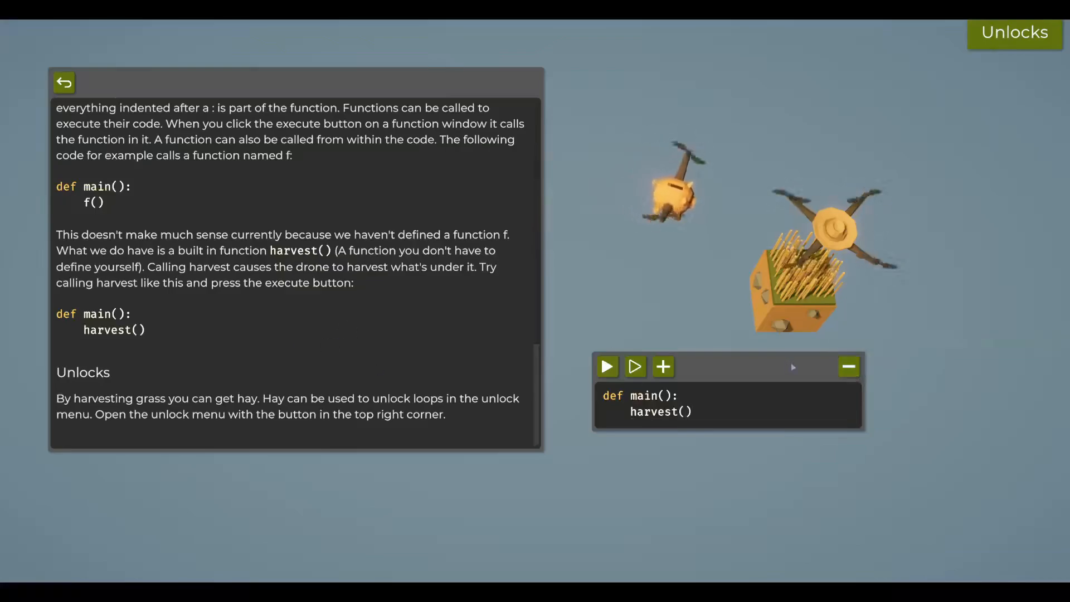
# - Run the harvest program, add a main() call after harvest(), and rerun it
pyautogui.click(605, 366)
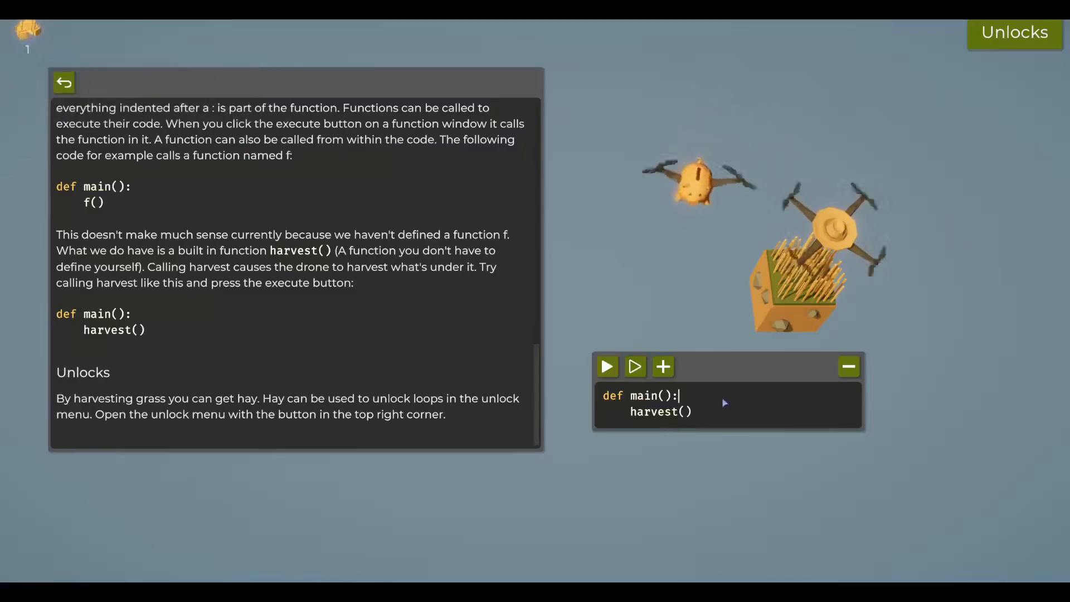
pyautogui.click(605, 366)
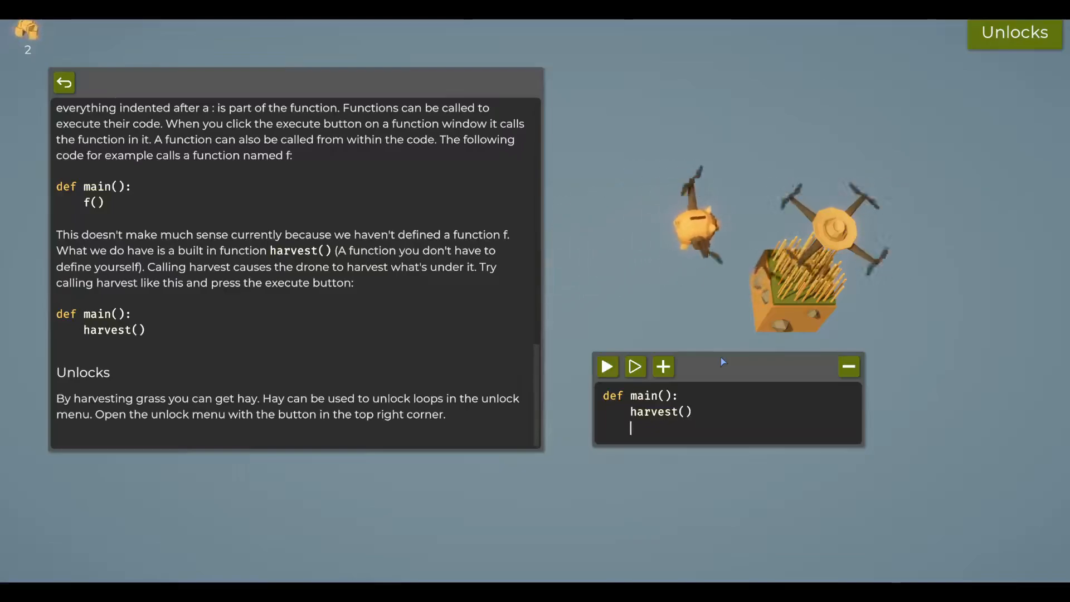
pyautogui.write('main')
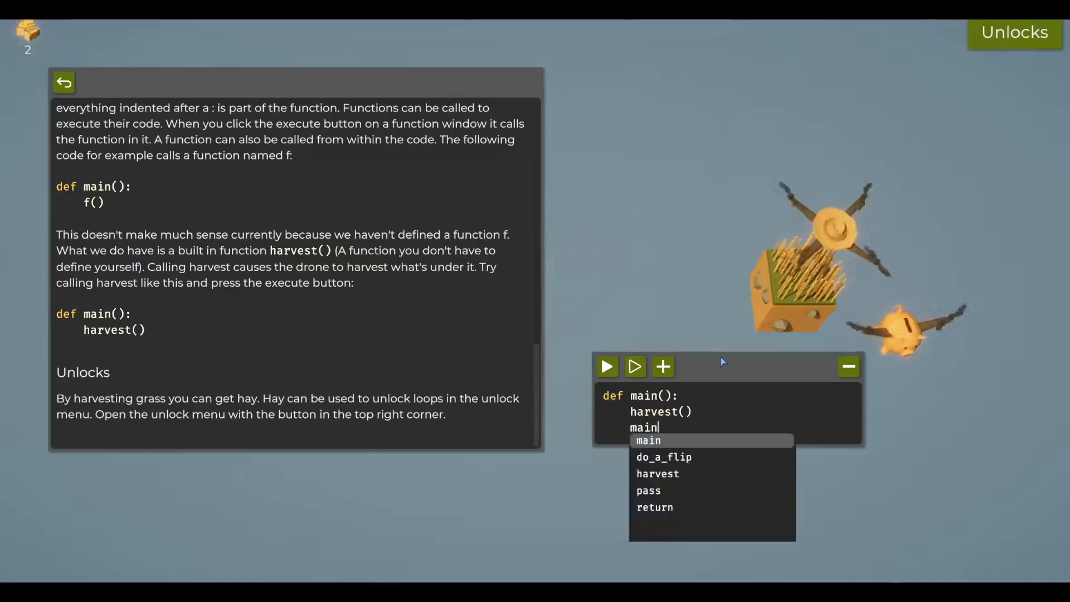
pyautogui.click(606, 367)
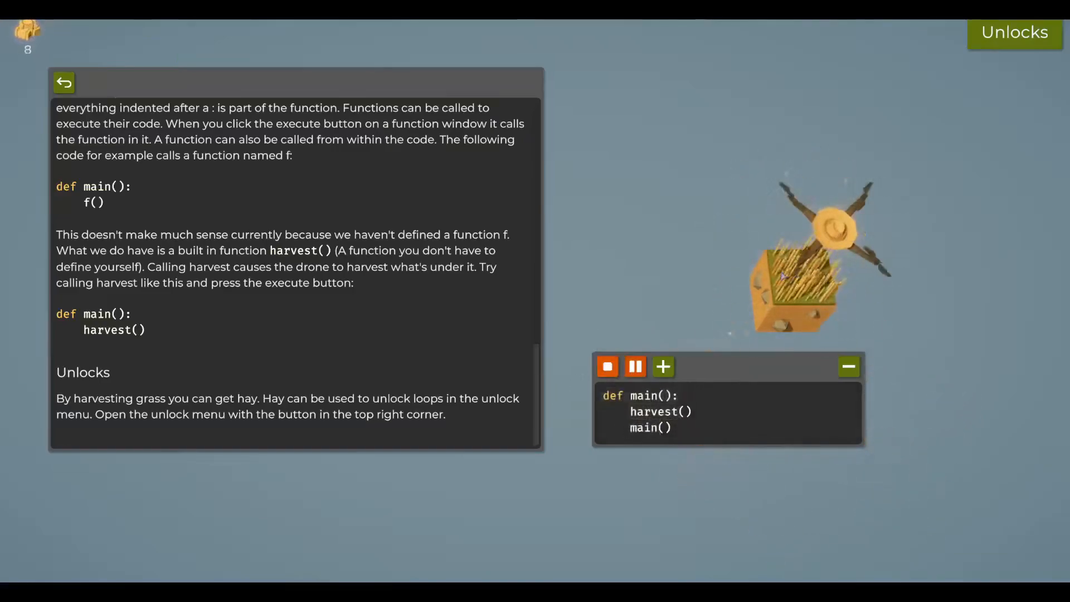
pyautogui.click(605, 367)
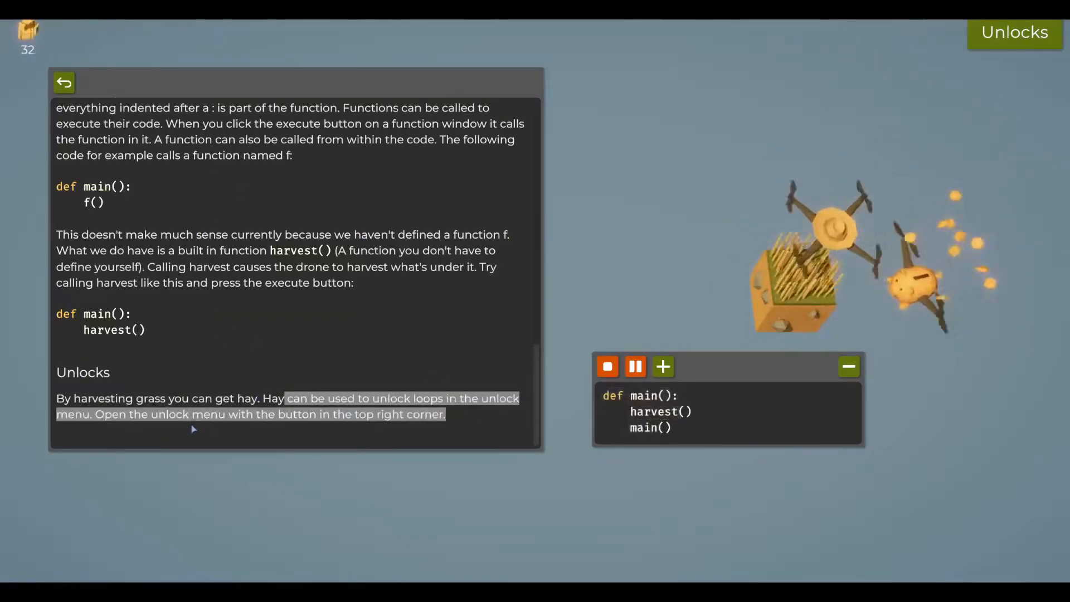
# - Unlock Loops from the unlock tree and begin writing a loop in main
pyautogui.click(1013, 32)
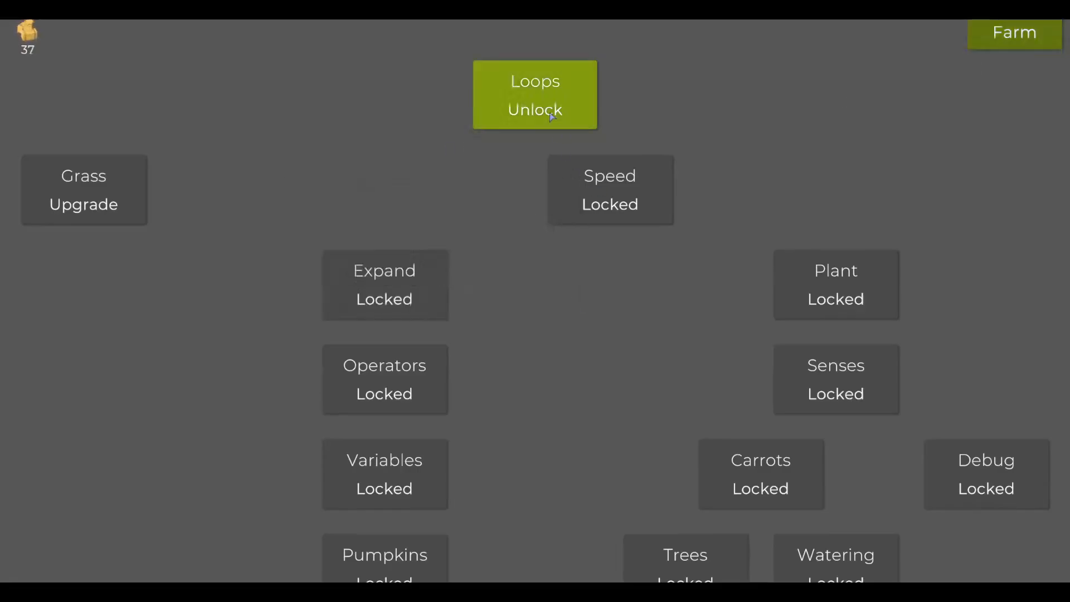
pyautogui.click(534, 94)
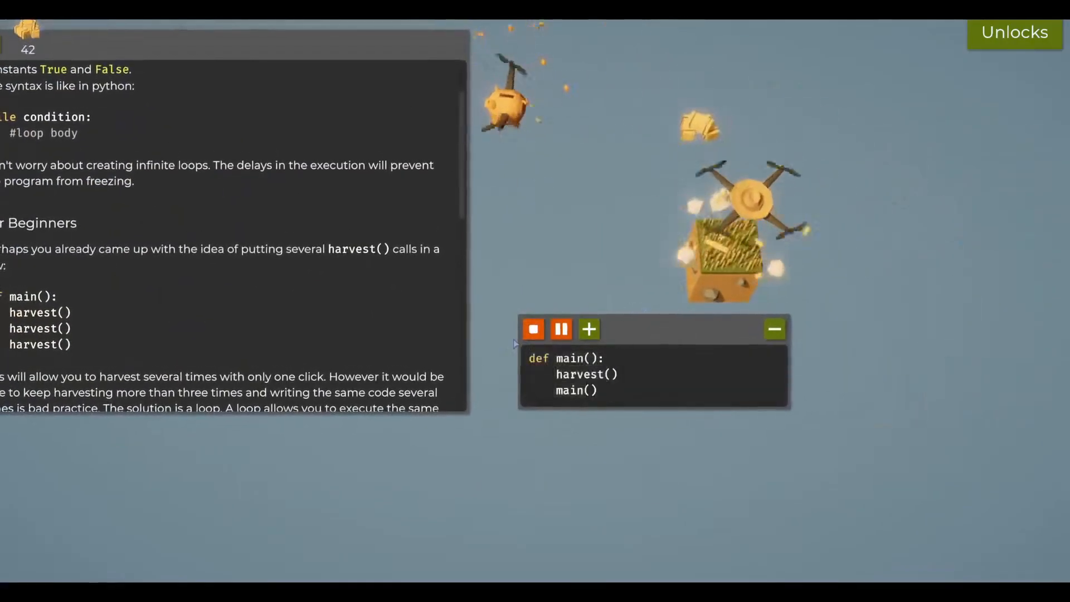
pyautogui.write('for i in range(100):')
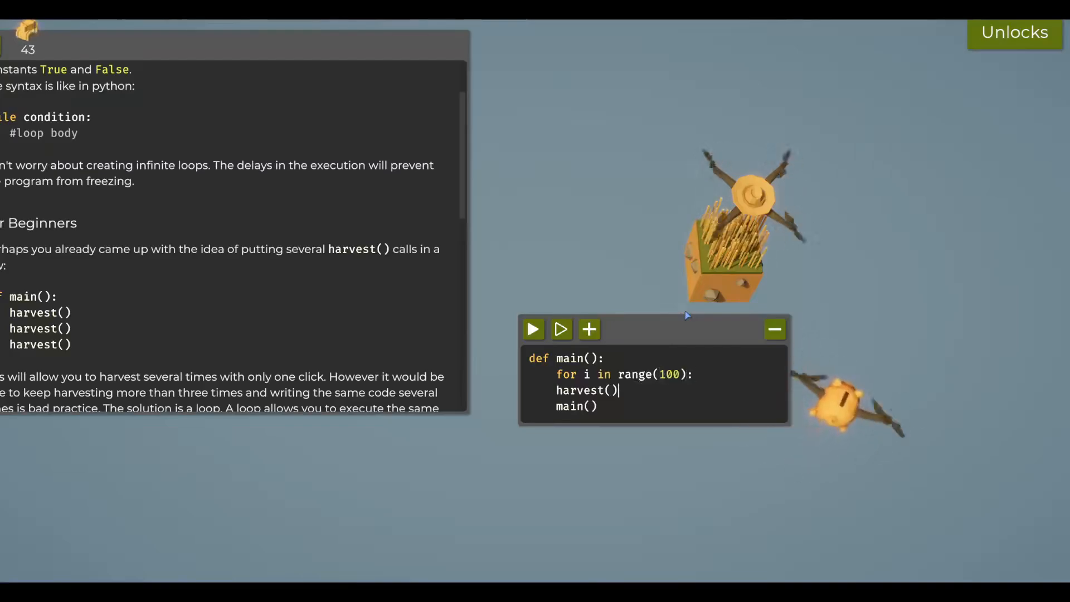
# - Change the loop to while True: harvest() and restart the program
pyautogui.click(560, 329)
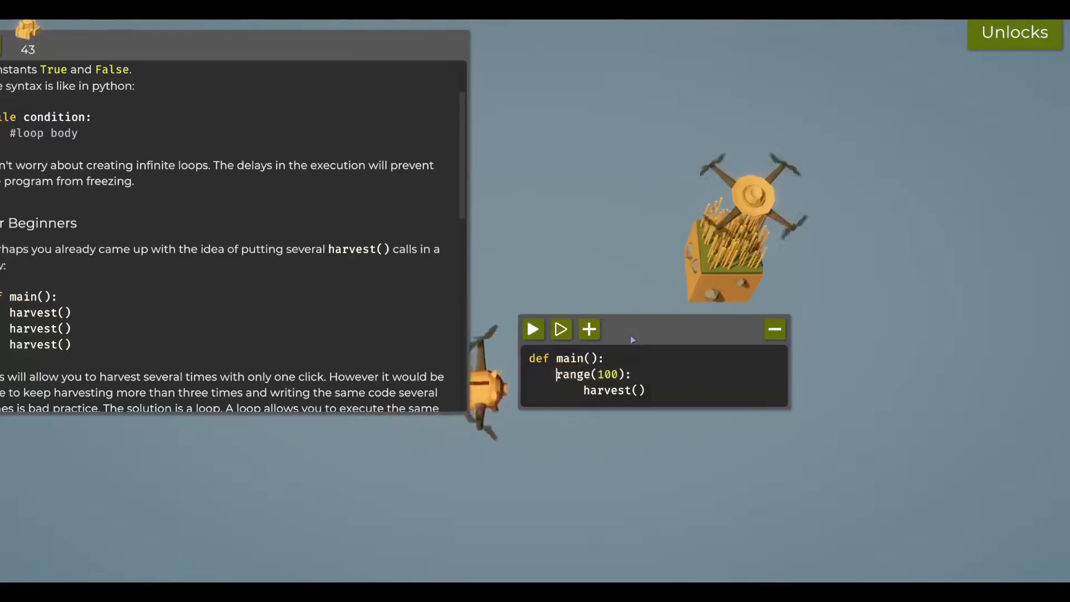
pyautogui.write('while True:')
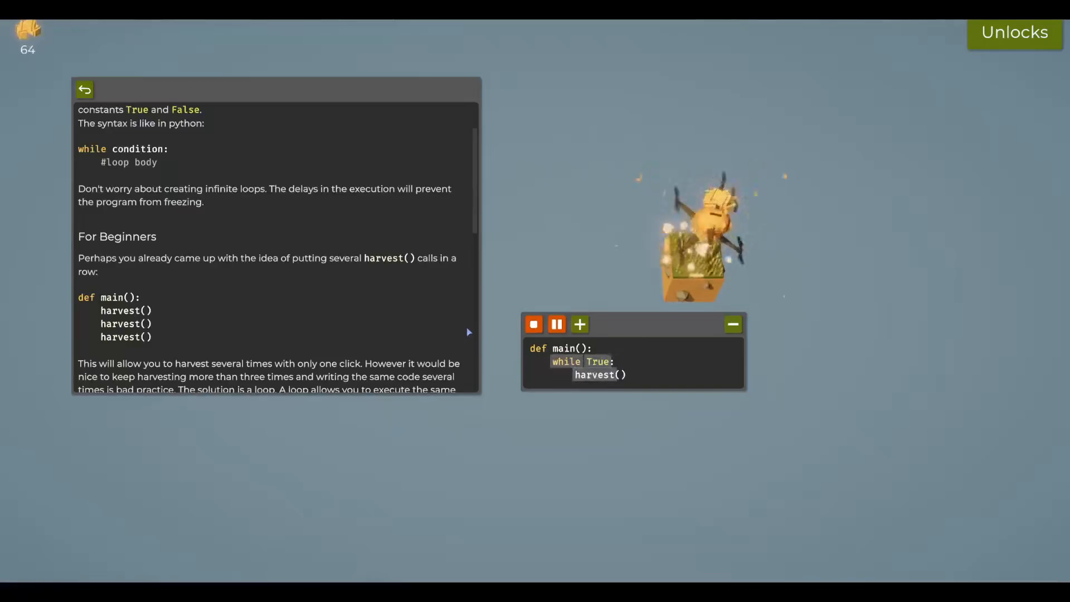
pyautogui.click(533, 324)
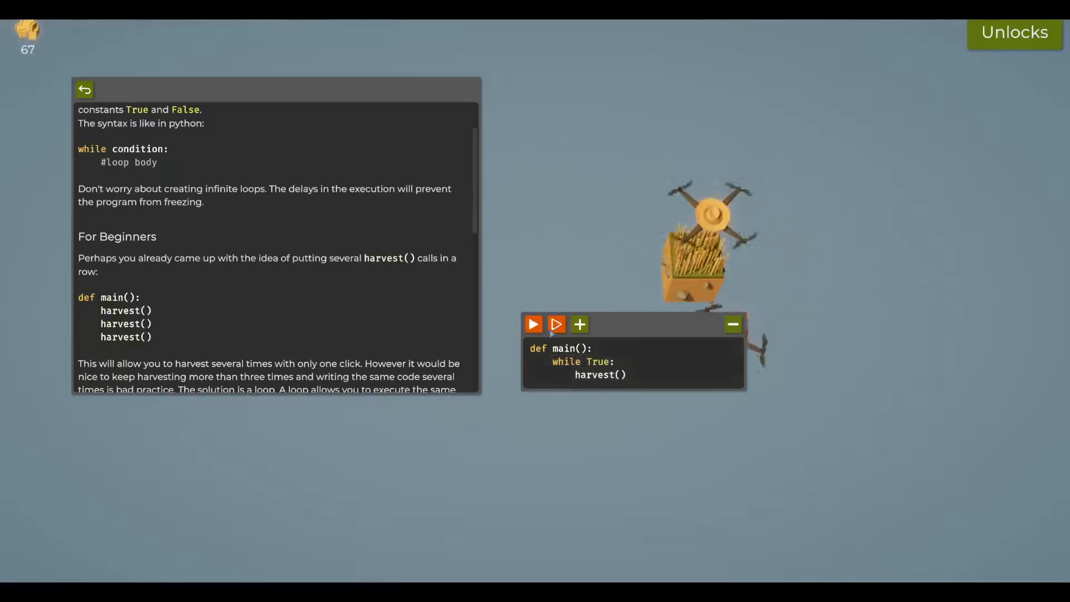
pyautogui.click(532, 325)
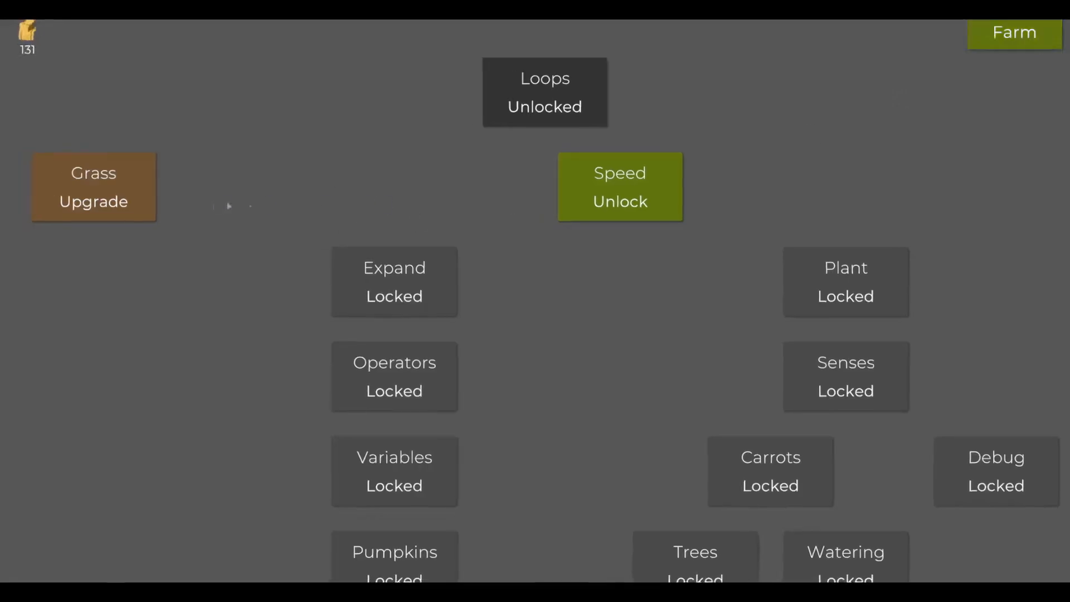
# - Unlock Speed and wrap harvest() in an if can_harvest(): check
pyautogui.click(619, 186)
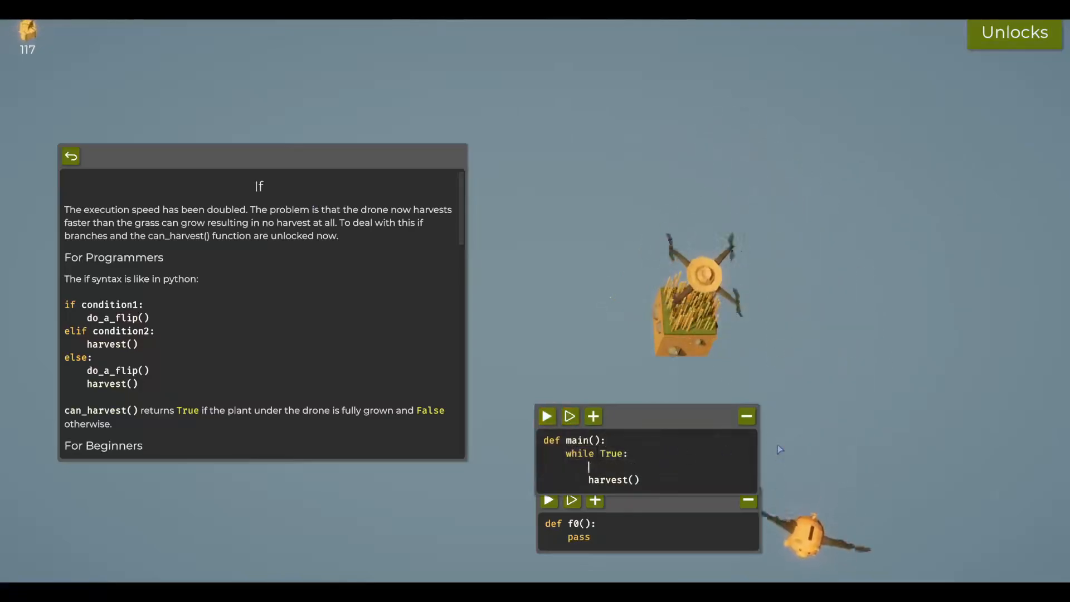
pyautogui.write('if can_harvest:')
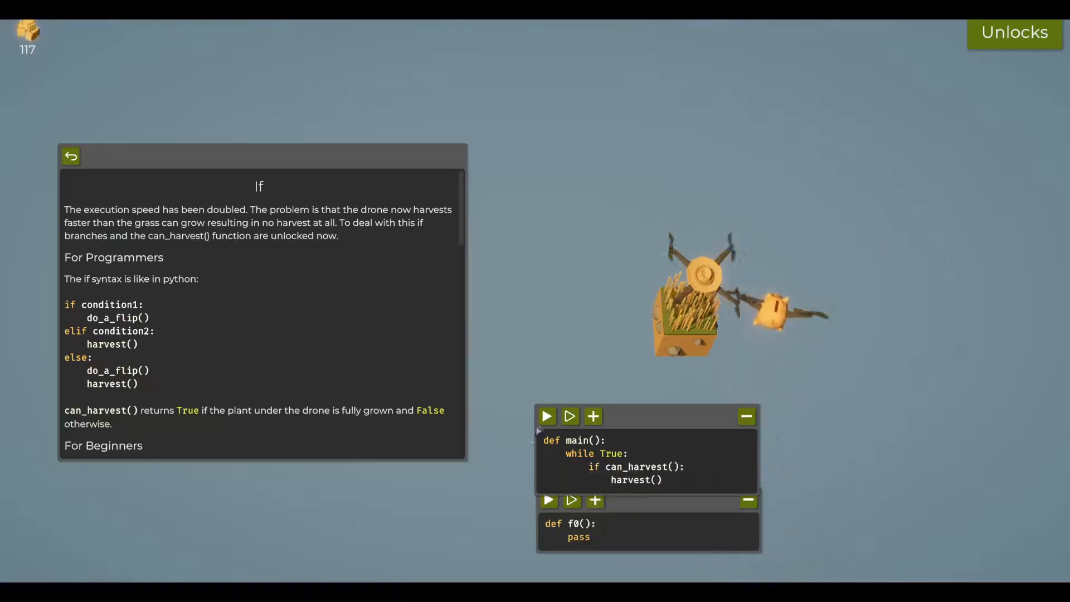
# - Loop a continuous() function from main that moves North and harvests ready grass
pyautogui.click(546, 416)
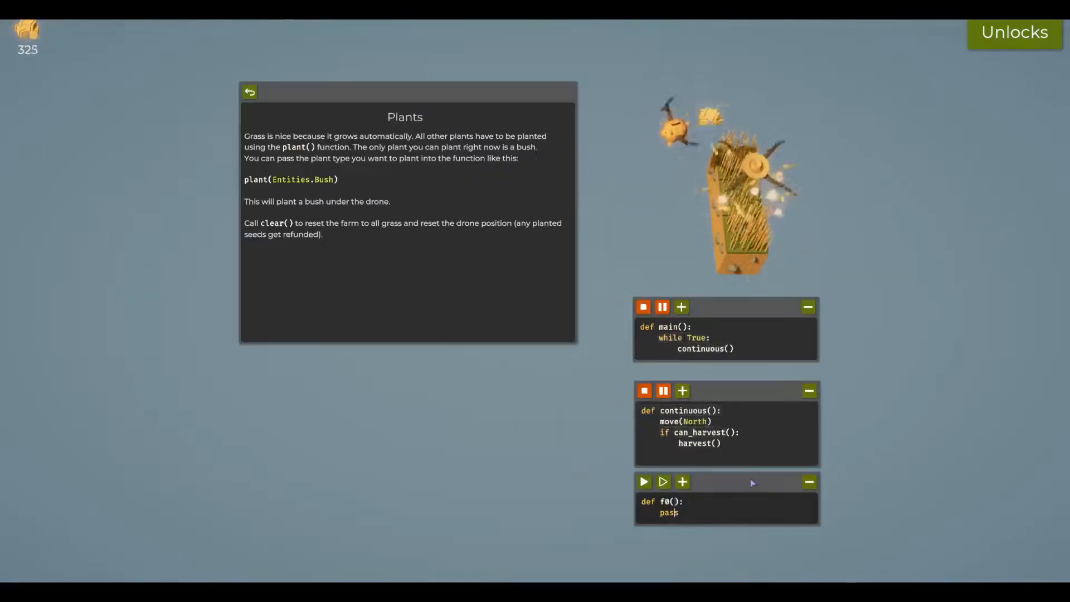
# - Plant bushes after harvest via entity_plant, and start a movement function with a move call
pyautogui.write('entity_plant(Entities.Bush')
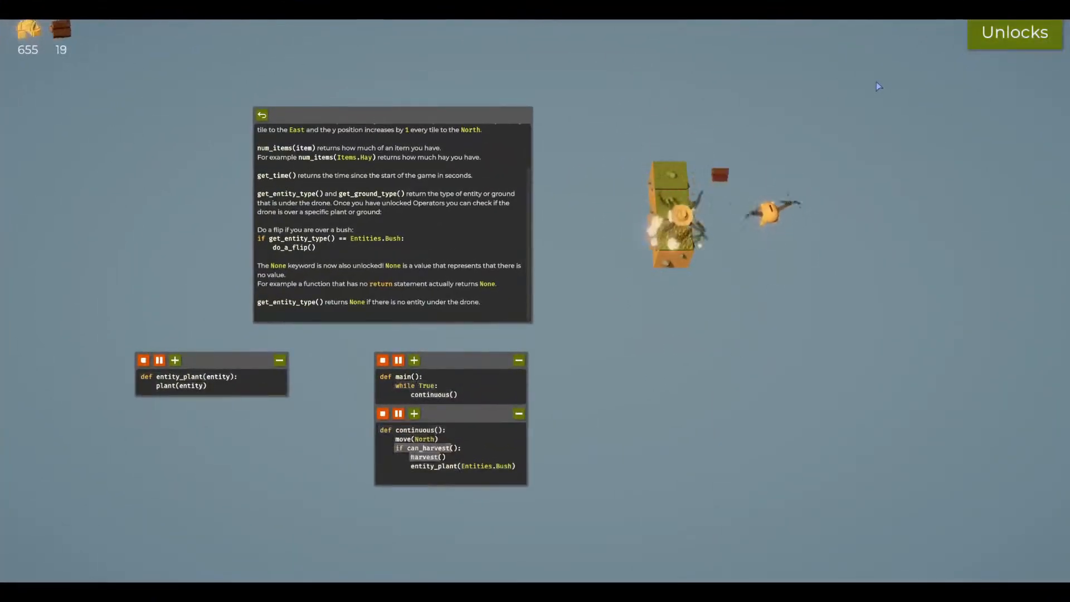
pyautogui.click(1014, 33)
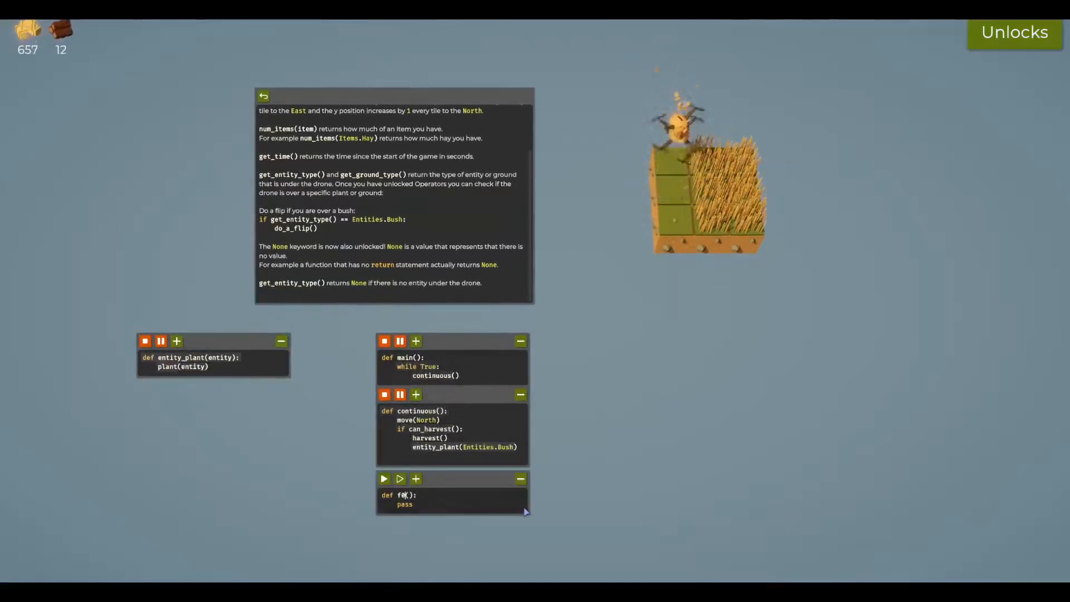
pyautogui.write('movement')
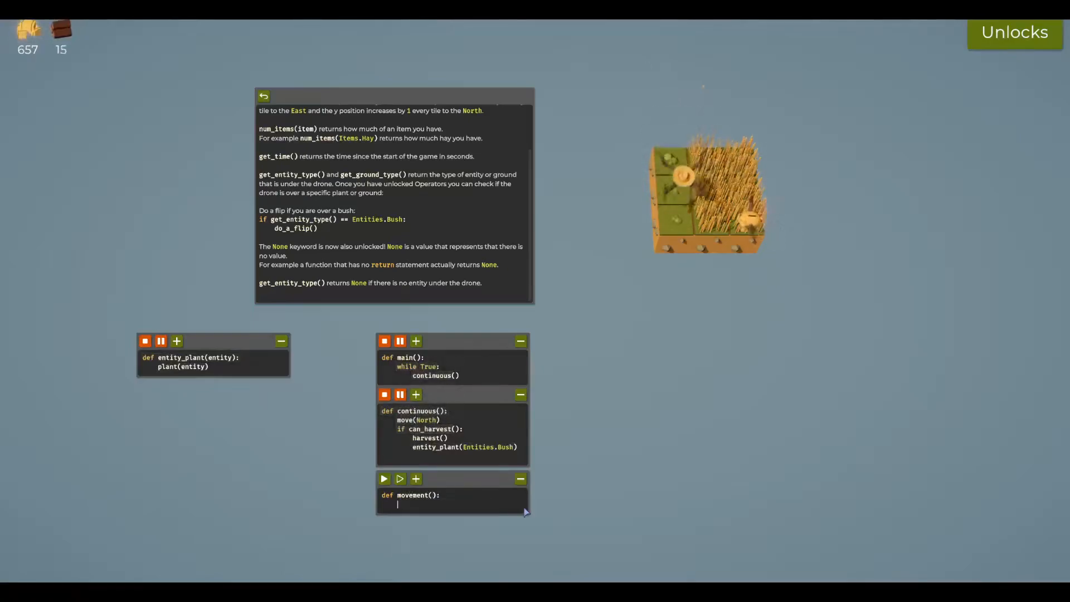
pyautogui.write('move')
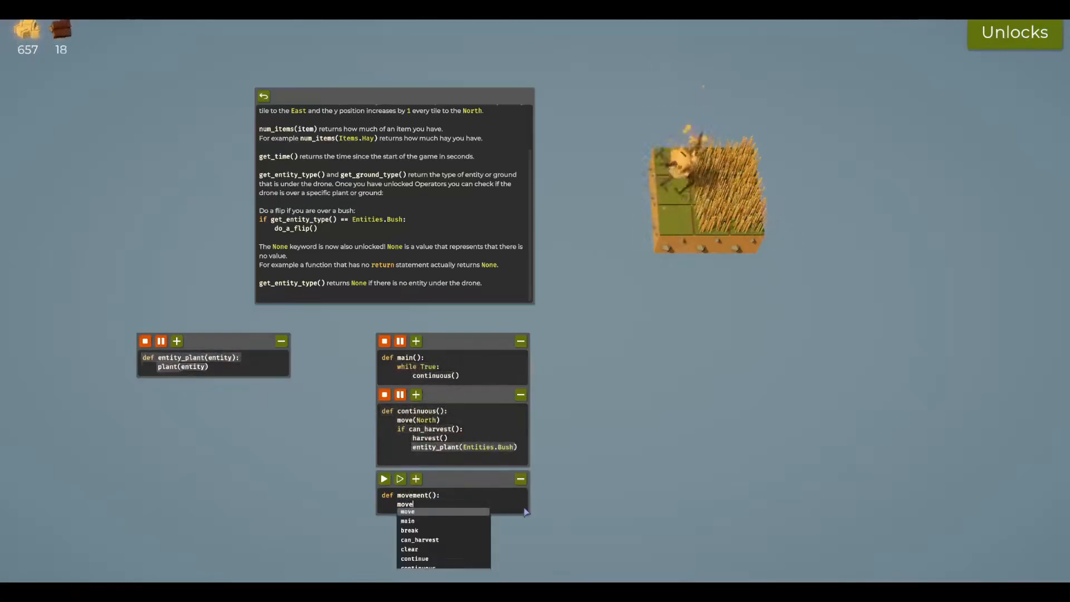
pyautogui.write('(S')
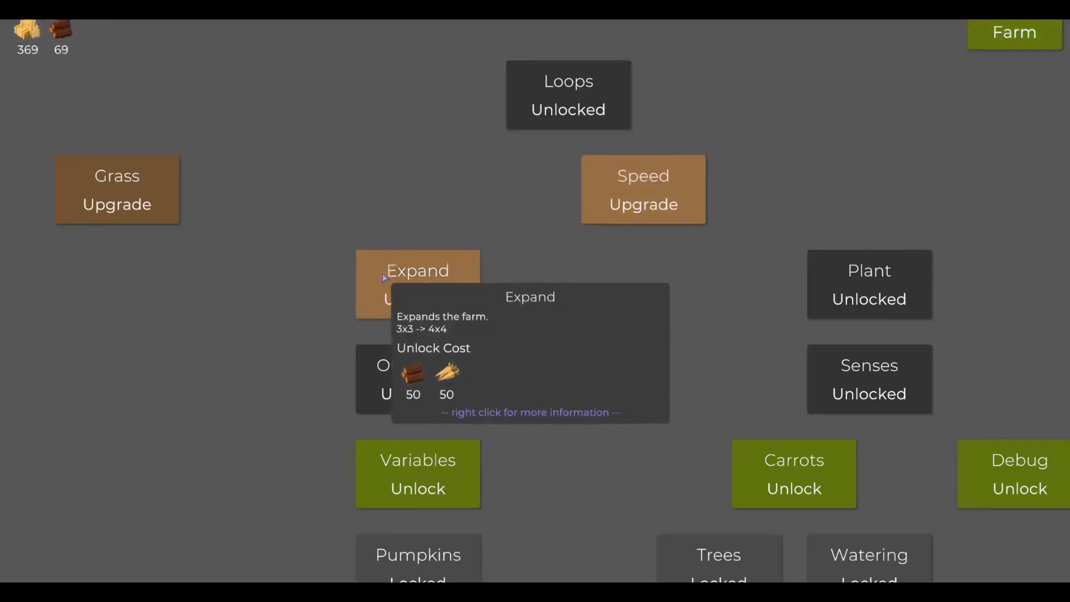
# - Buy the Expand upgrade in the unlock tree using hay and wood
pyautogui.click(416, 283)
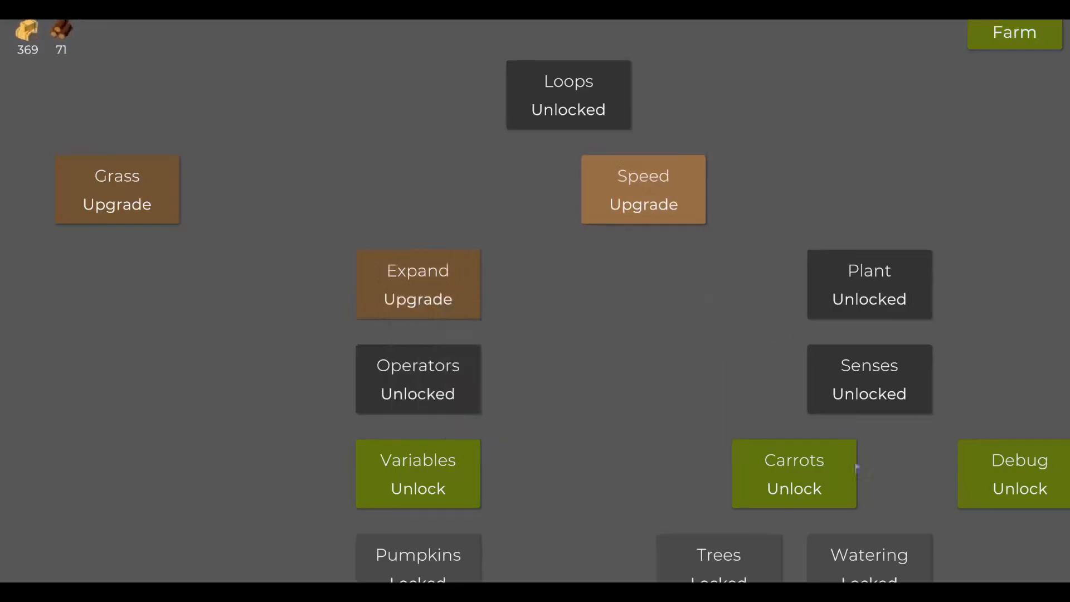
pyautogui.moveTo(642, 189)
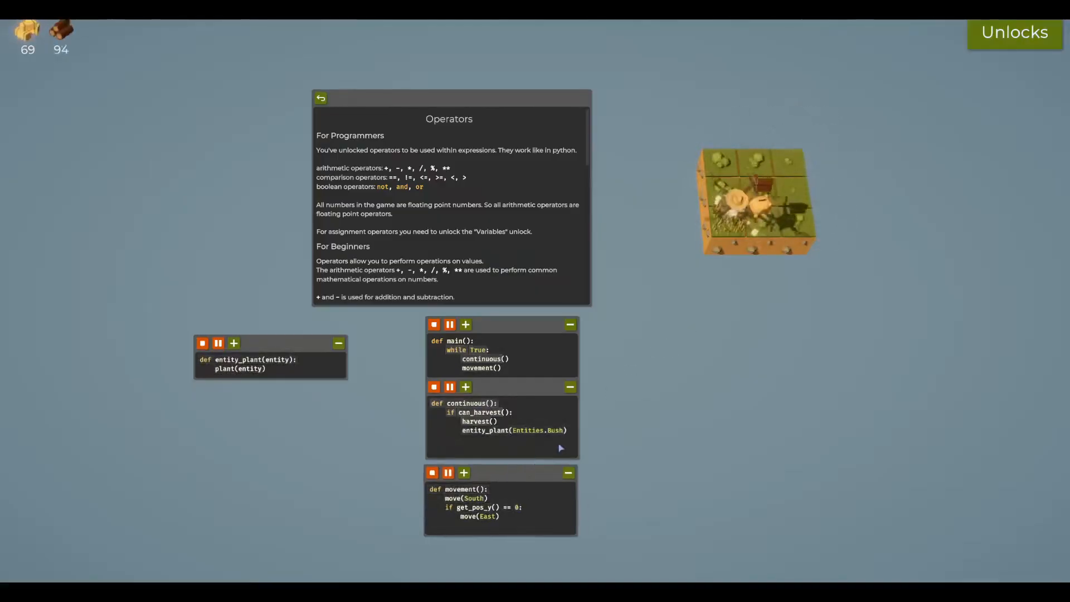
pyautogui.moveTo(465, 324)
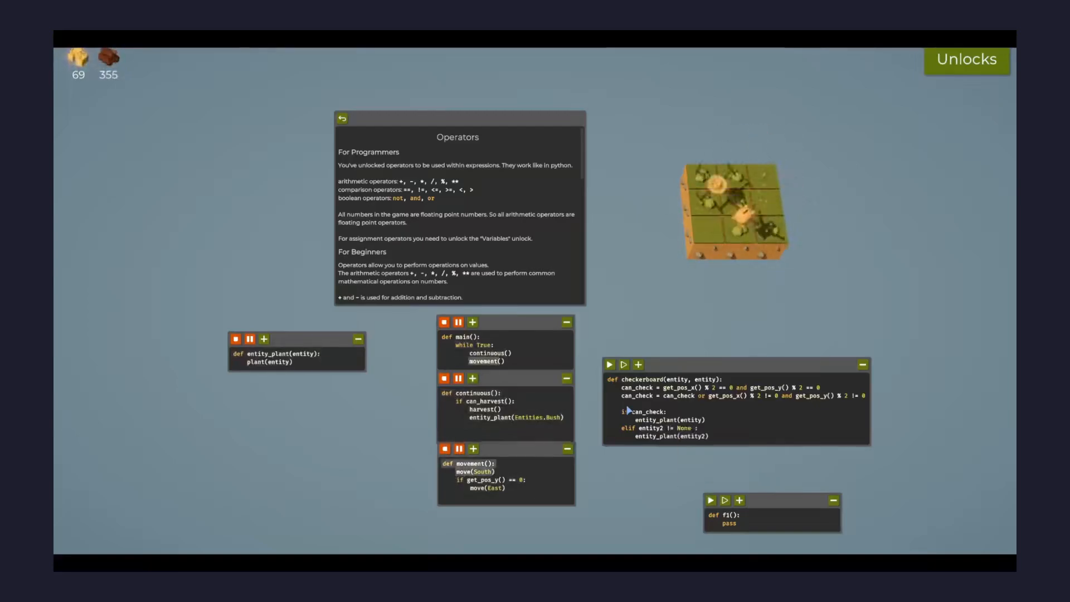
# - Add an 'and entity2 != Entities.B…' condition to the checkerboard function's check
pyautogui.write('and entity2 != Entities.B')
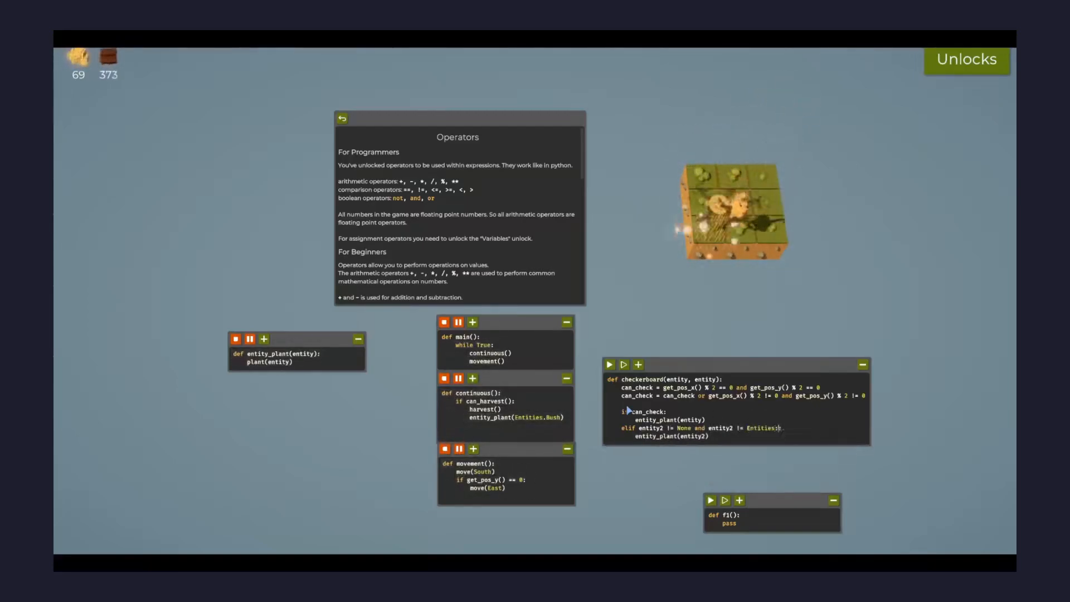
pyautogui.moveTo(487, 409)
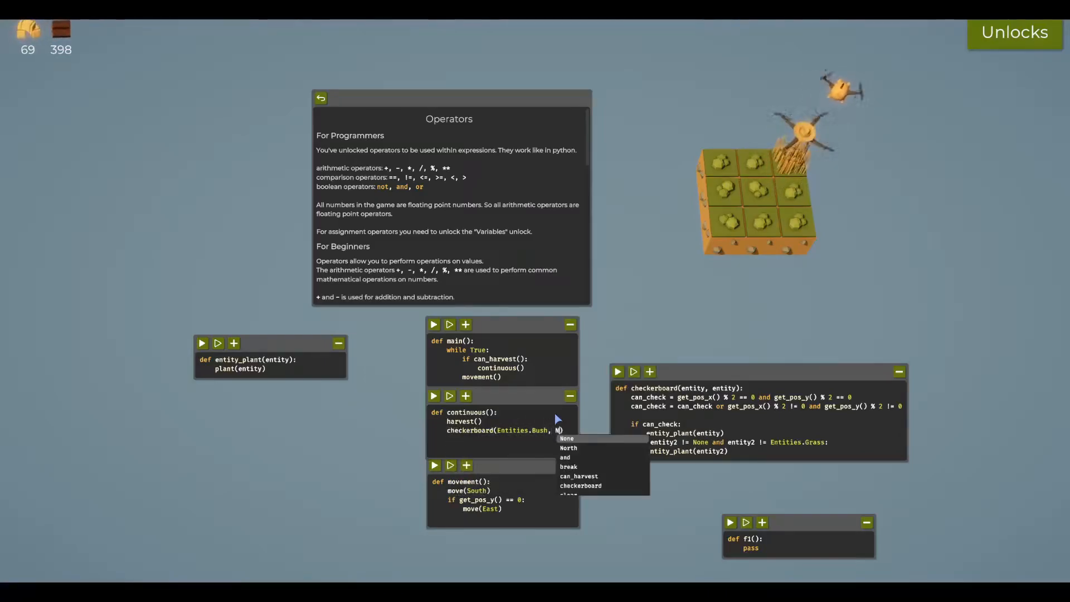
# - Open the unlock tree and unlock Carrots
pyautogui.click(566, 438)
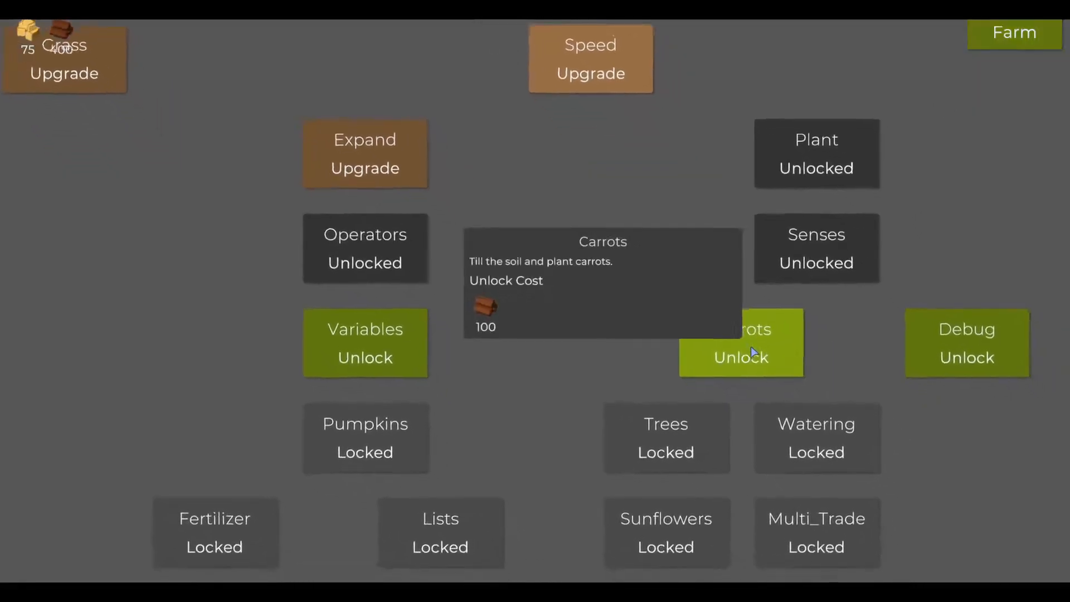
pyautogui.click(740, 356)
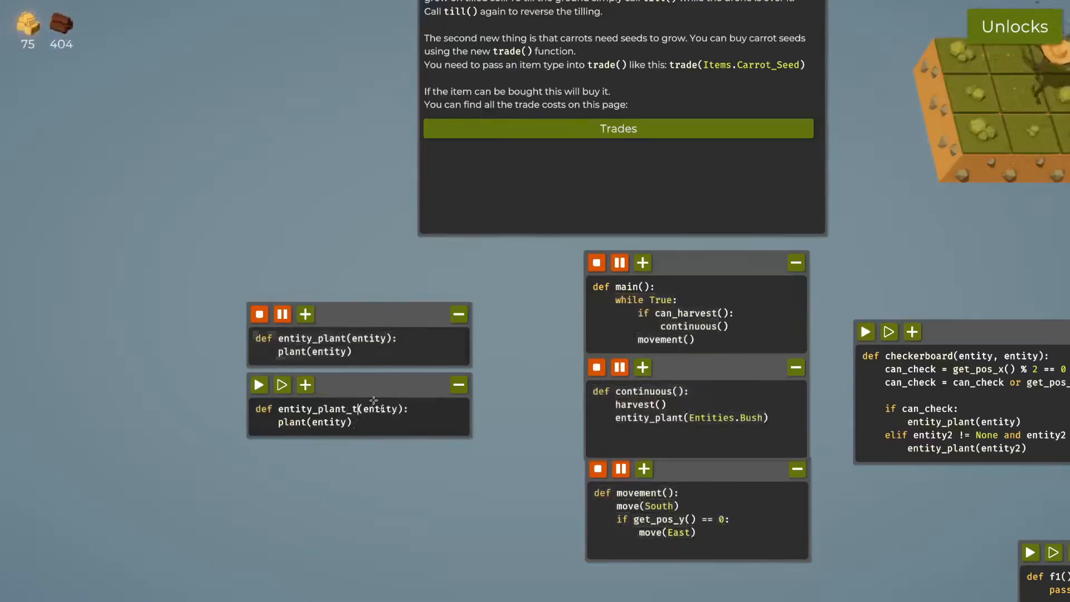
# - Rename the copied function to entity_plant_till and reopen the unlock tree
pyautogui.write('ill')
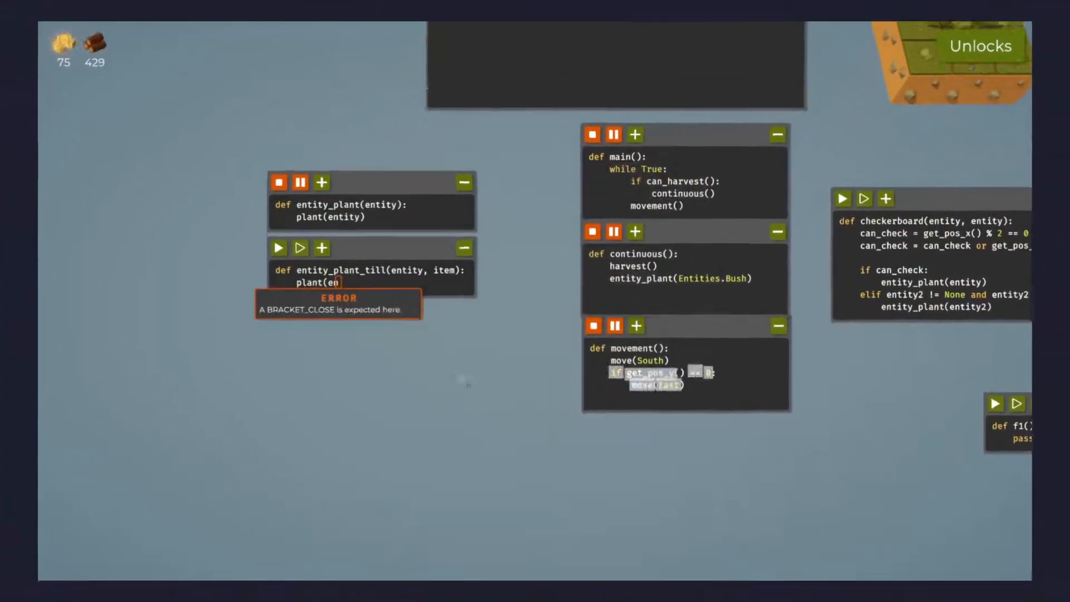
pyautogui.click(978, 46)
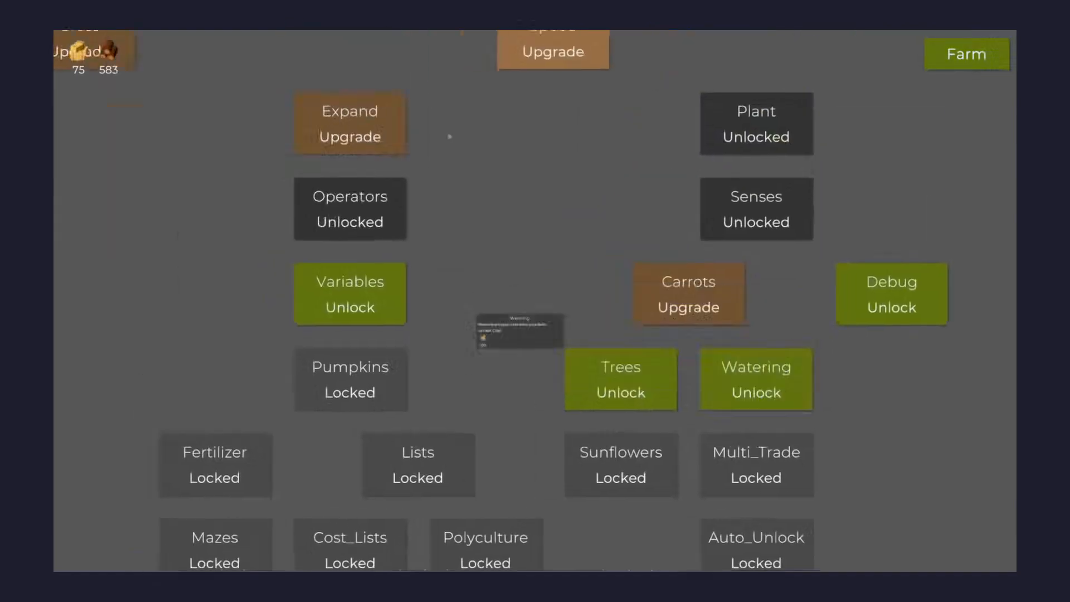
# - Give entity_plant_till seed trading, turf tilling and an is_empty() check, and target Entities.Carrots
pyautogui.click(966, 54)
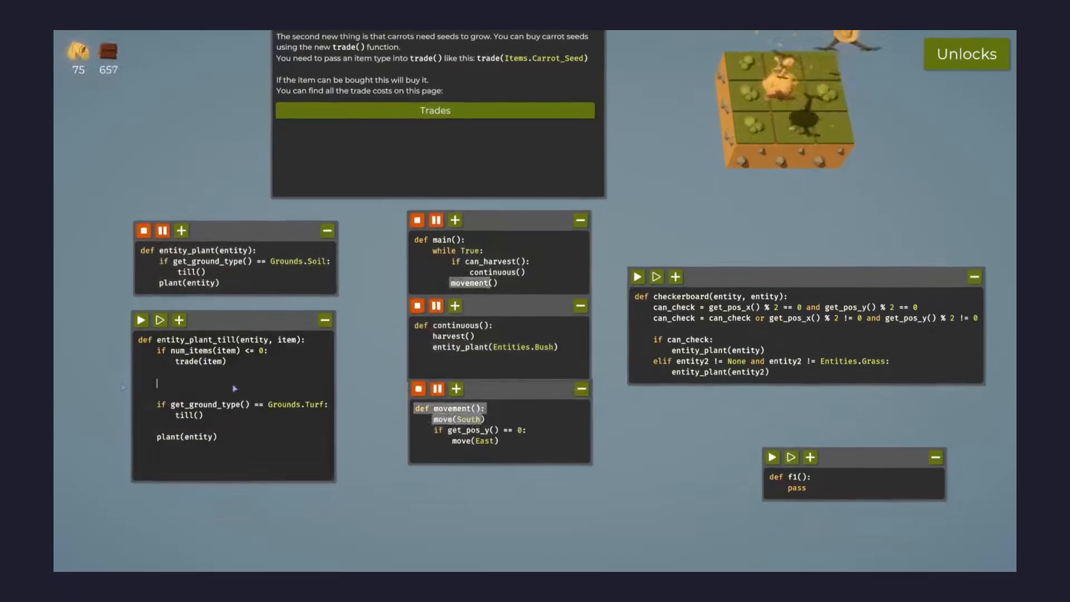
pyautogui.write('if get_ground_type() == None &&')
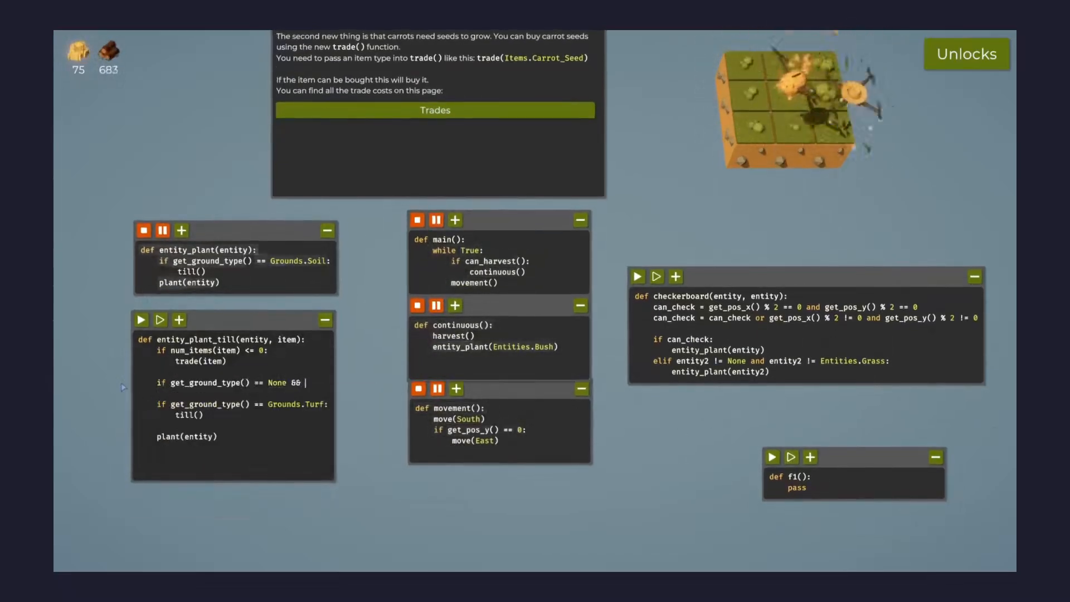
pyautogui.write('or')
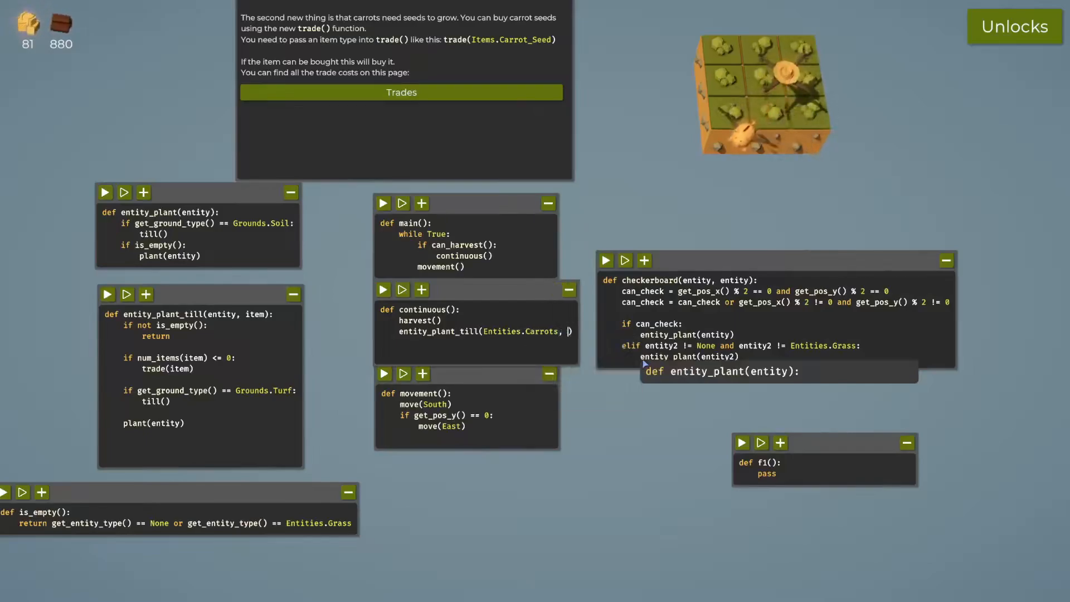
# - Plant carrots using Items.Carrot_Seed, then run main() briefly and stop it
pyautogui.write('Items.Carrot_Seed')
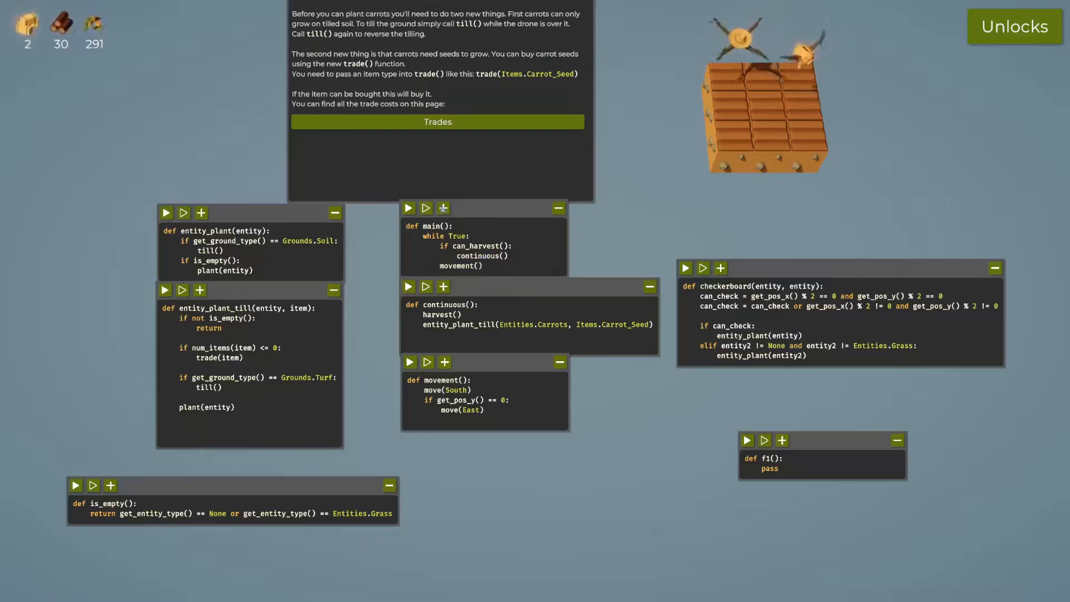
pyautogui.click(408, 208)
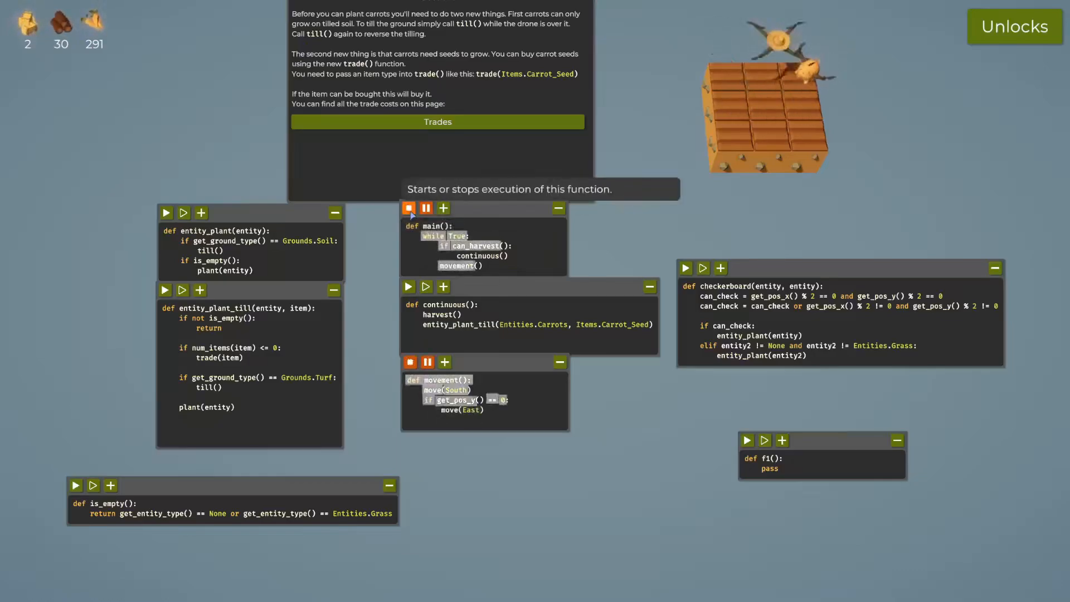
pyautogui.click(408, 208)
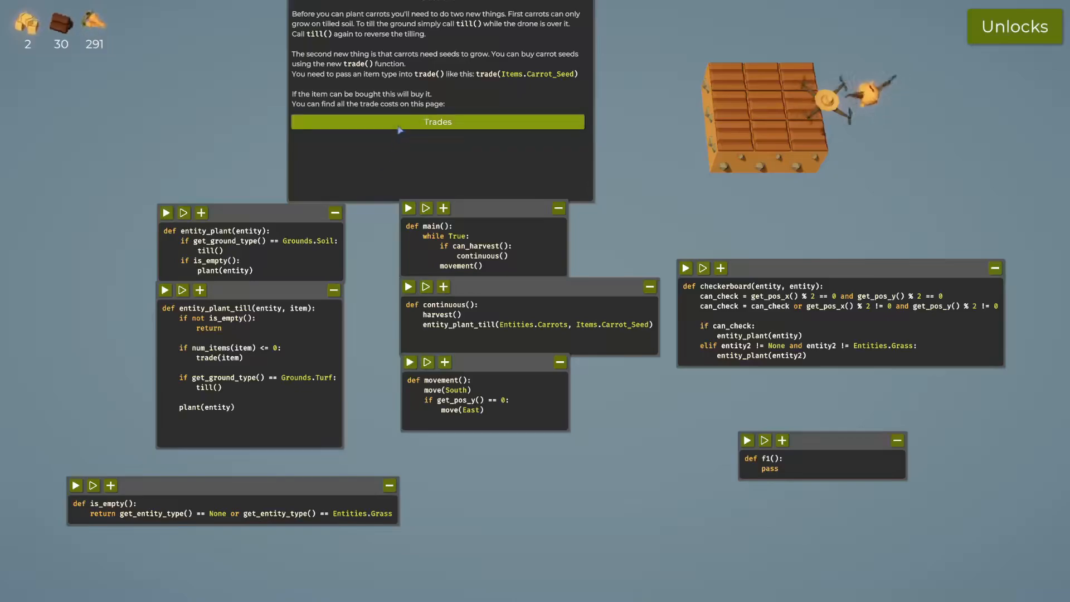
# - View the trade costs table showing a carrot seed costs 3 wood and 3 hay
pyautogui.click(437, 121)
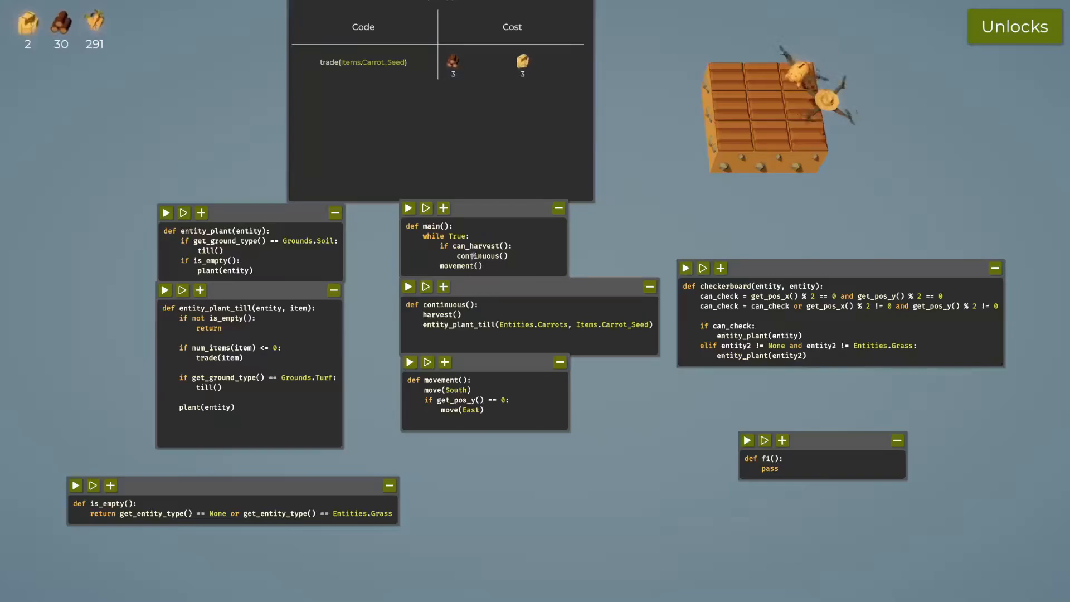
pyautogui.moveTo(684, 267)
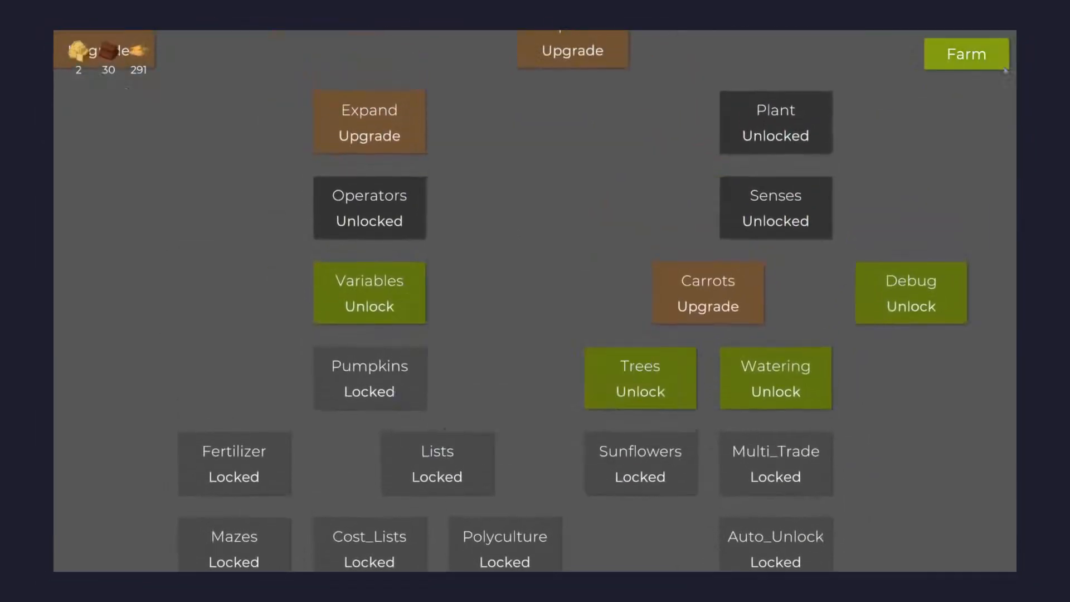
# - Plant Entities.Grass in continuous(), fix movement with get_world_size(), and begin continuous_2(hay, wood, carrot)
pyautogui.click(965, 54)
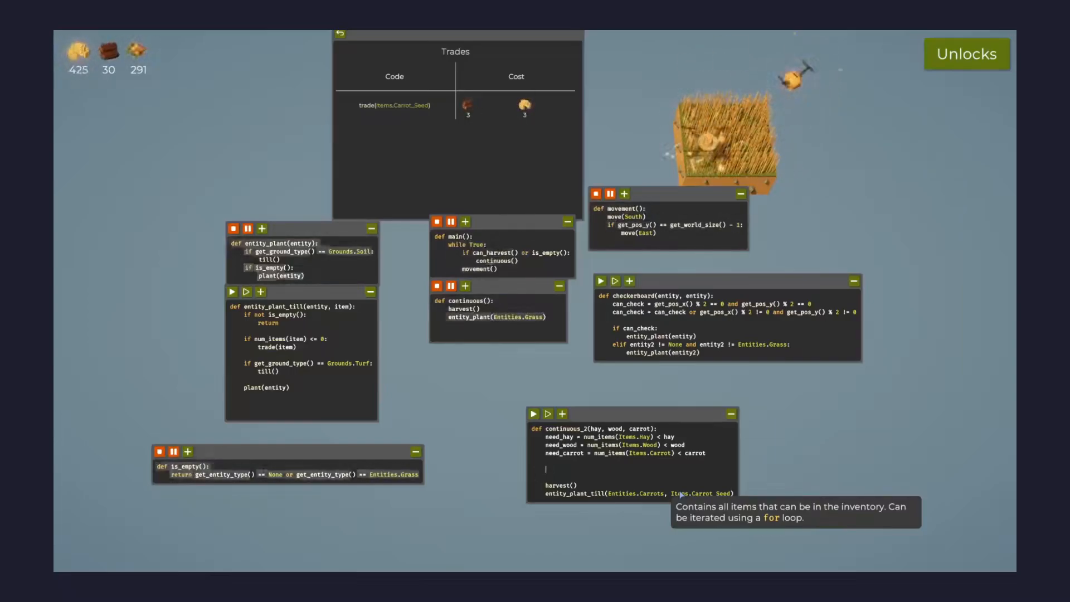
# - Write need_hay, need_wood and need_carrot planting logic and call continuous(1000, 1000, 1000) from main()
pyautogui.write('need_hay = need_hay or (need_carrot and num_items(Items.hay) < hay * 1.5')
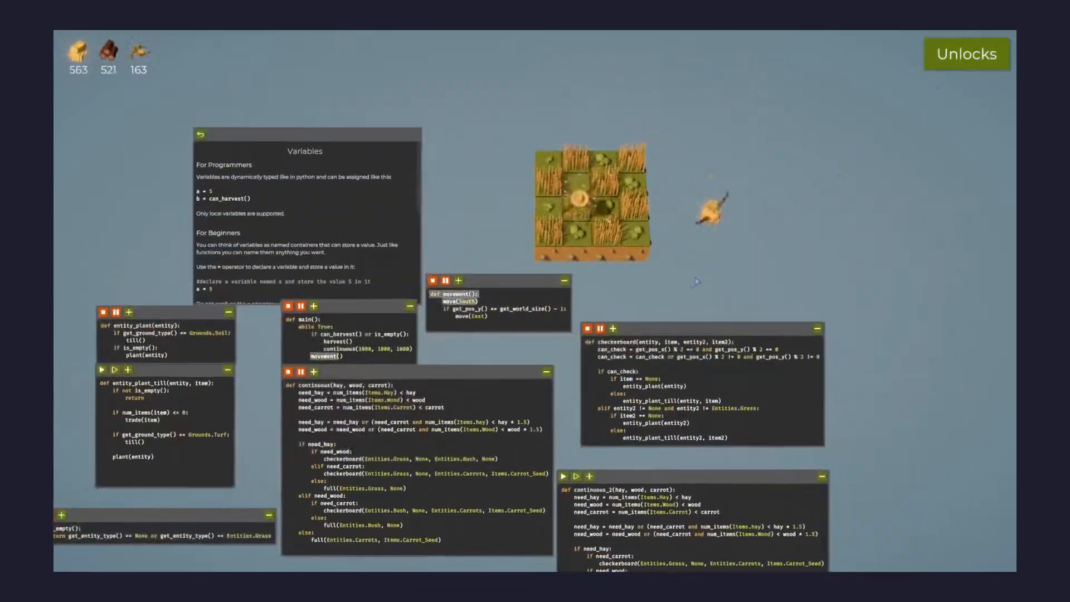
# - Buy Trees, read the Trees guide, and change main() to continuous(200, 200, 1000)
pyautogui.click(965, 54)
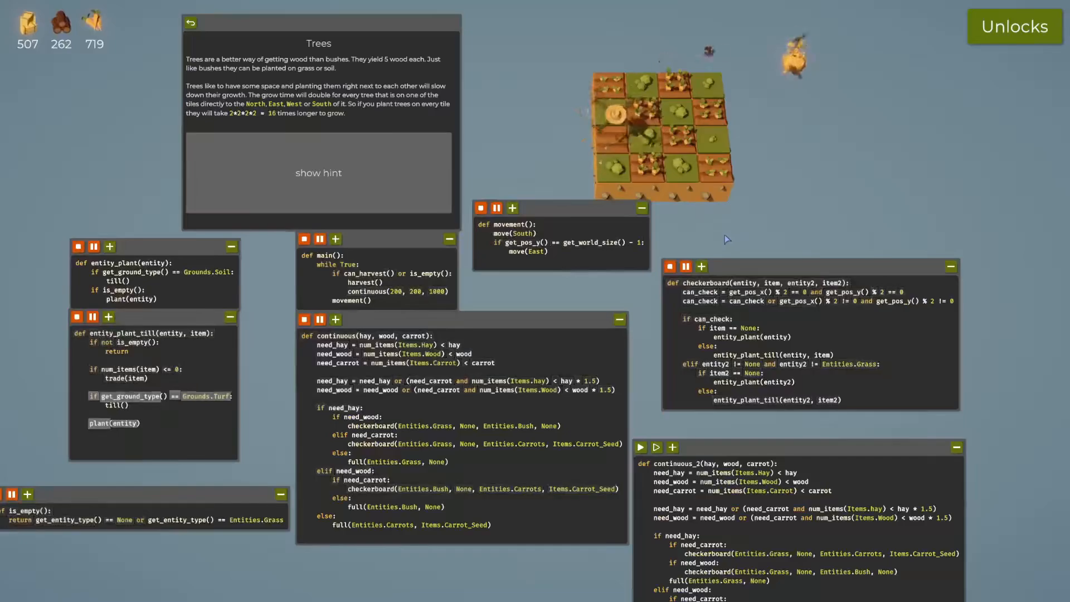
pyautogui.click(318, 173)
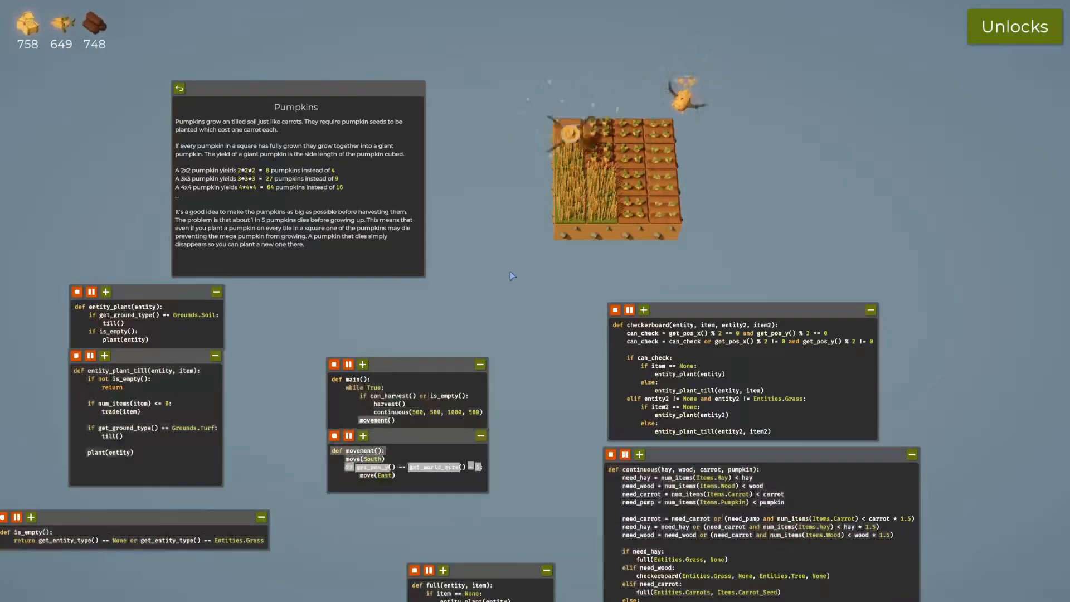
# - Open the unlock tree, now offering Fertilizer, Lists and Sunflowers
pyautogui.click(1013, 27)
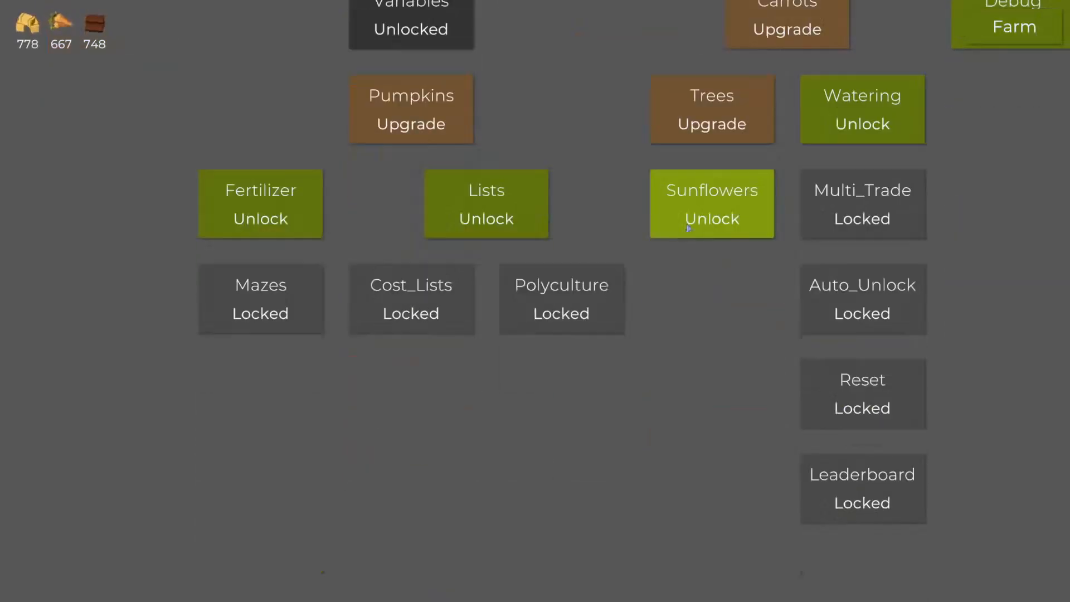